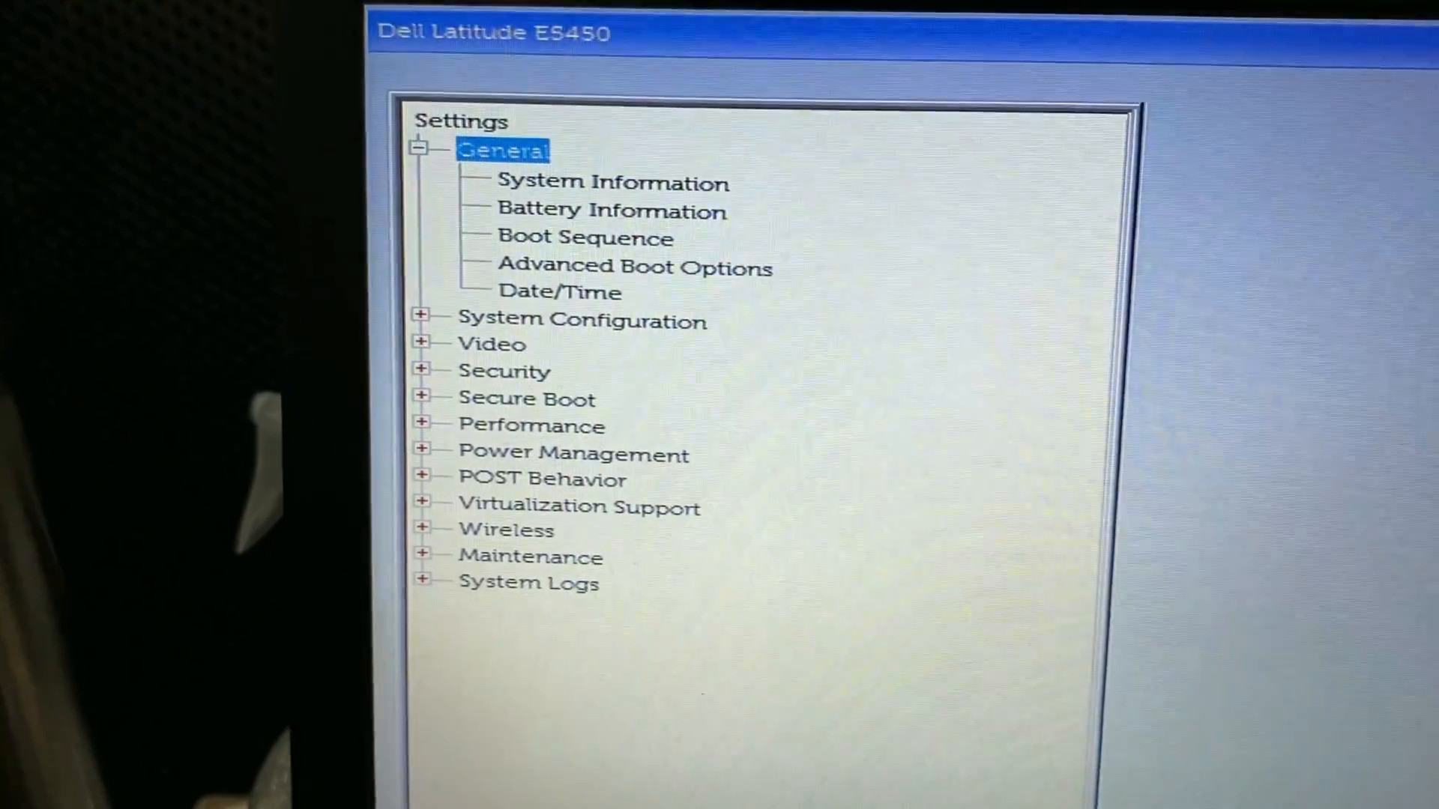
Go to the Boot Sequence page showing the Legacy boot order
{"action": "left_click", "coordinate": [585, 238]}
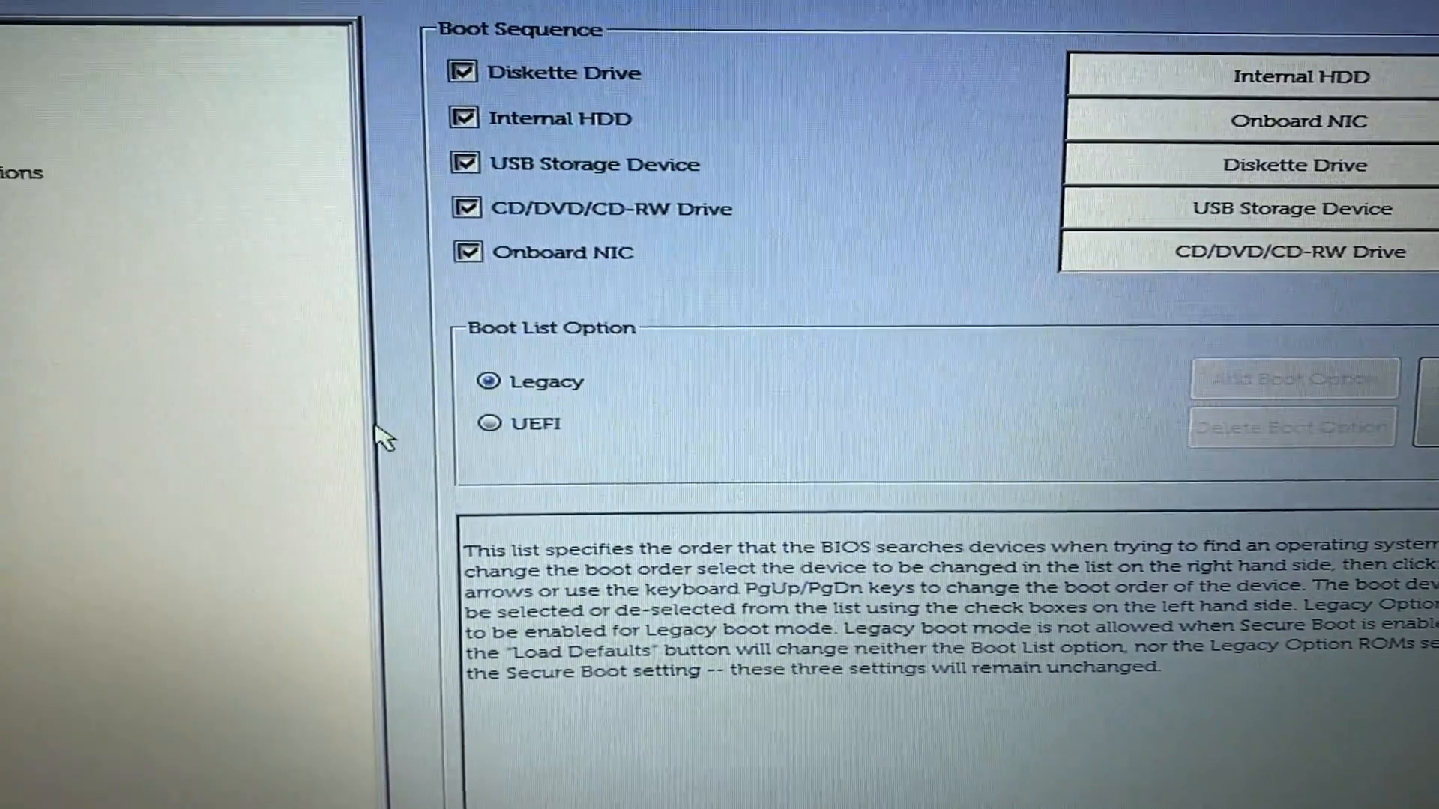
Set Boot List Option to UEFI for Windows Boot Manager, then exit to restart
{"action": "left_click", "coordinate": [492, 423]}
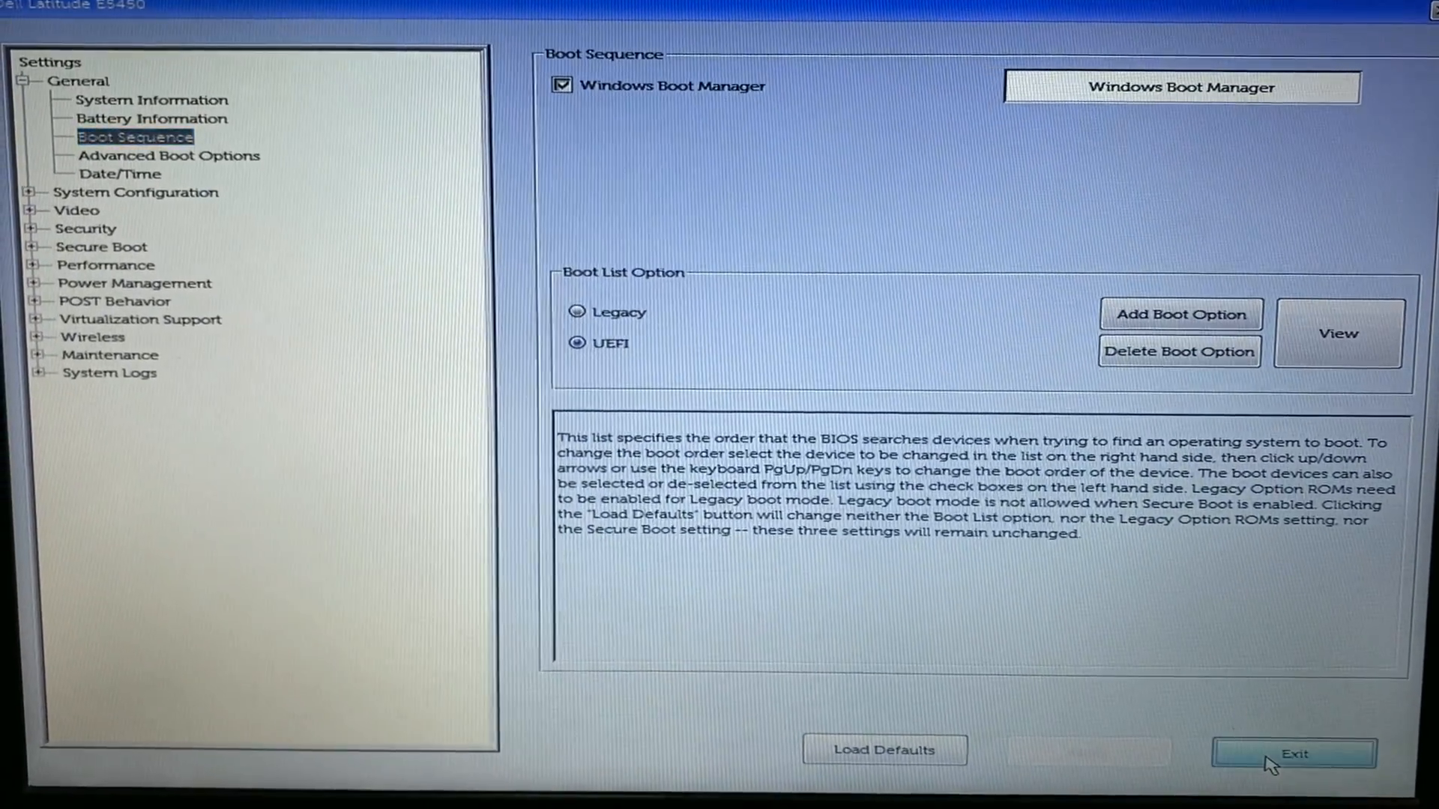
{"action": "left_click", "coordinate": [1292, 753]}
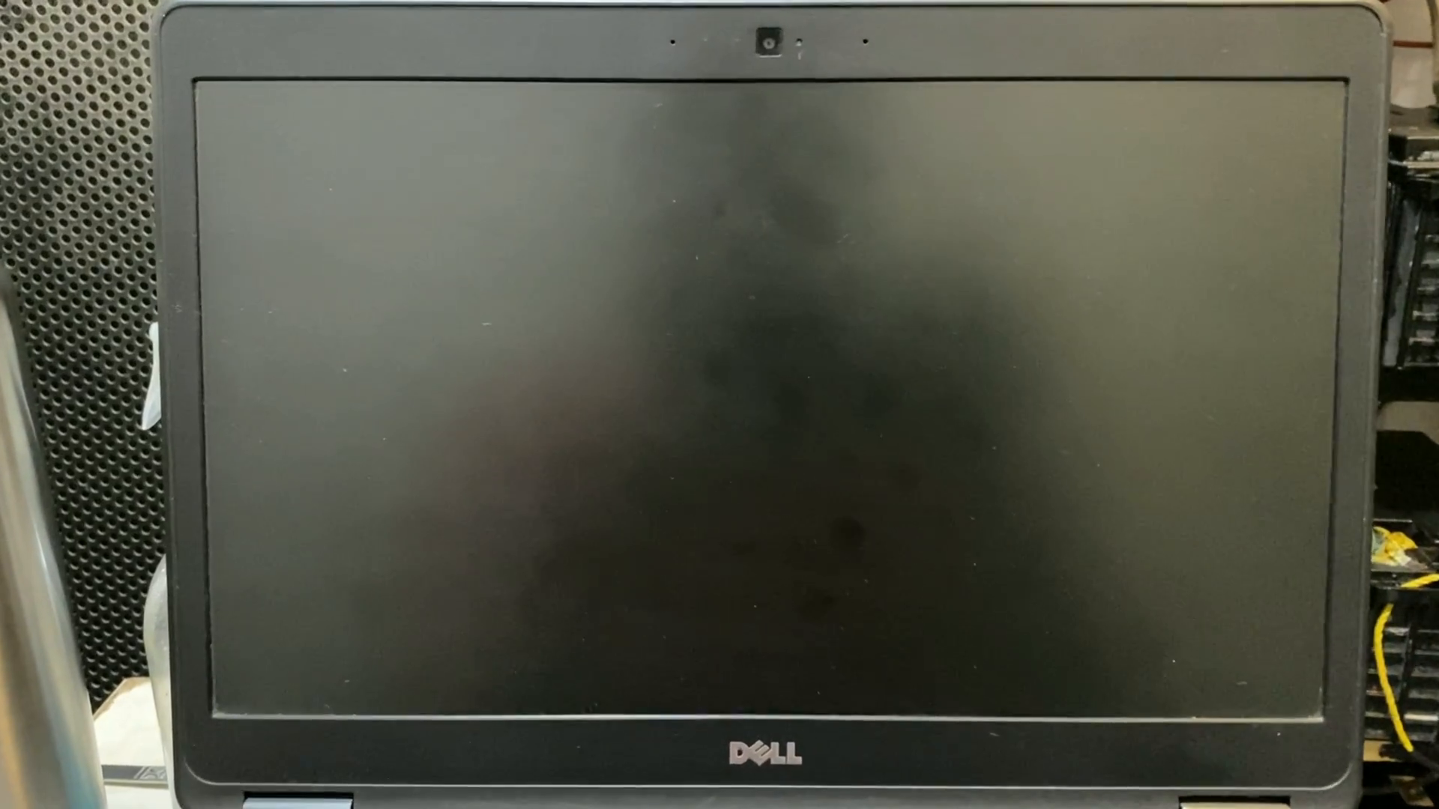